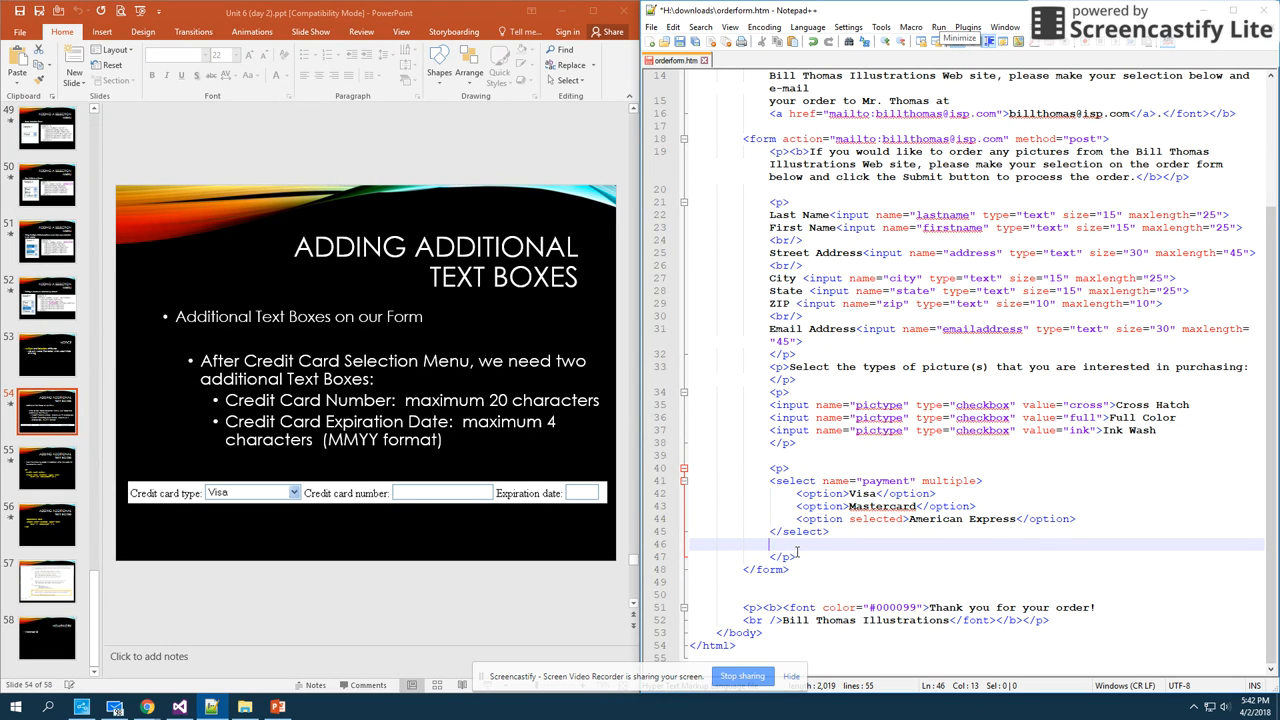
Write the Credit card number input named ccnum, type text, size 16, maxlength 24.
text(Credit card number:<input name="ccnum)
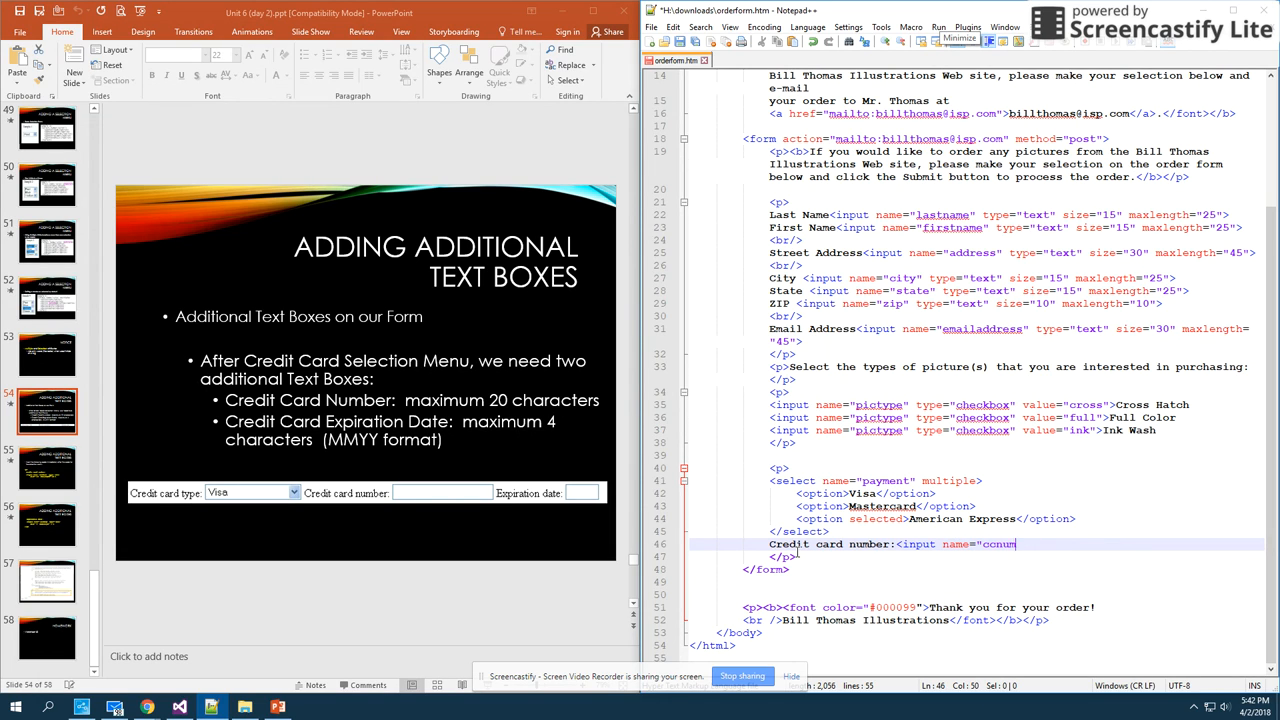
text(" type=)
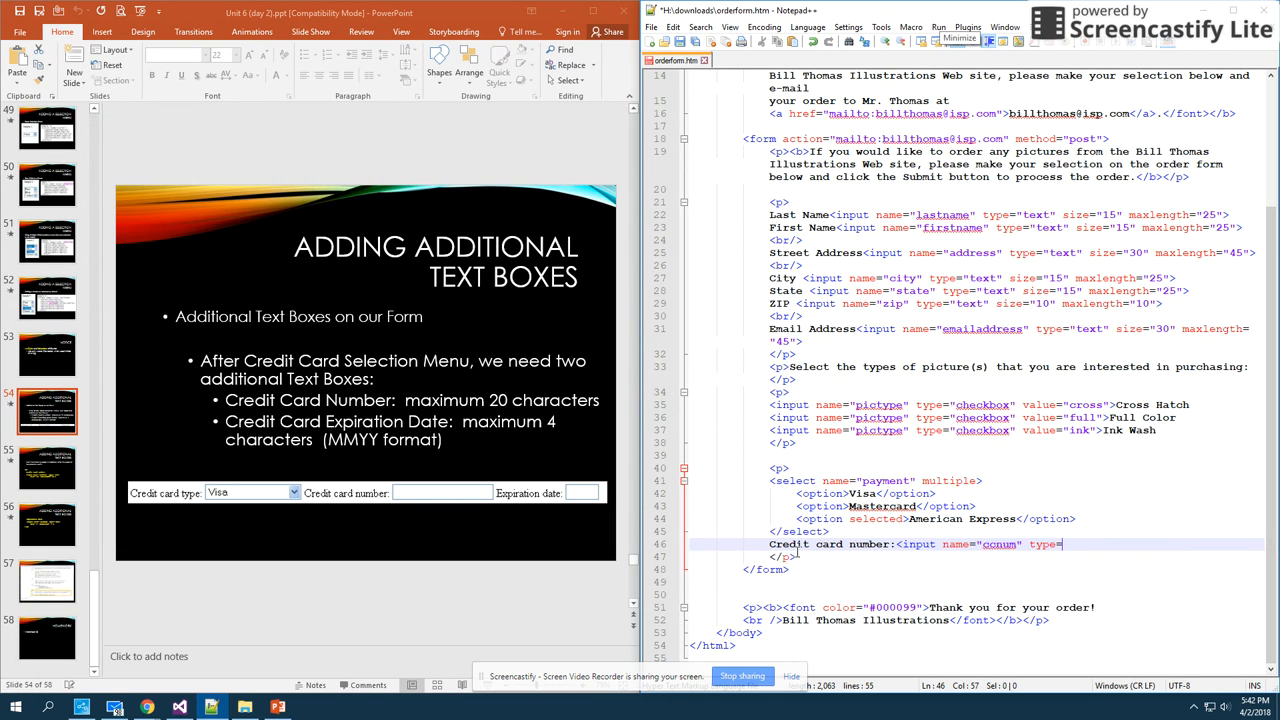
text("text")
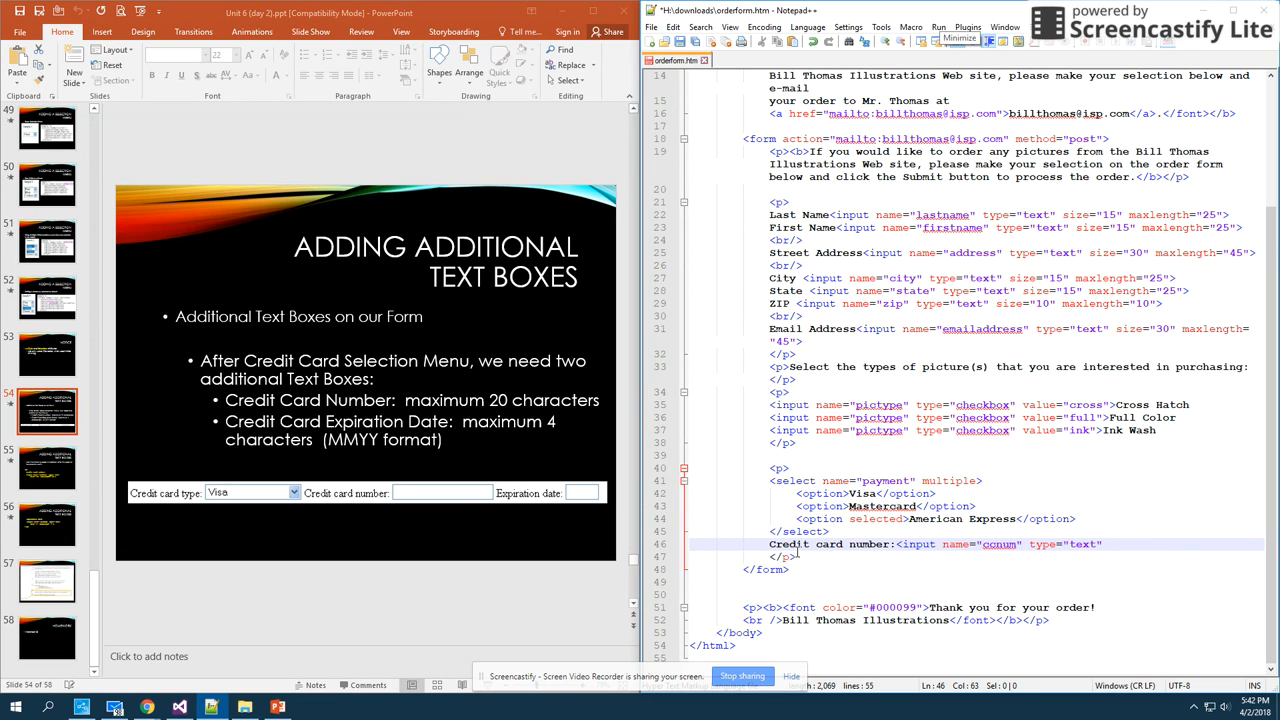
text(si)
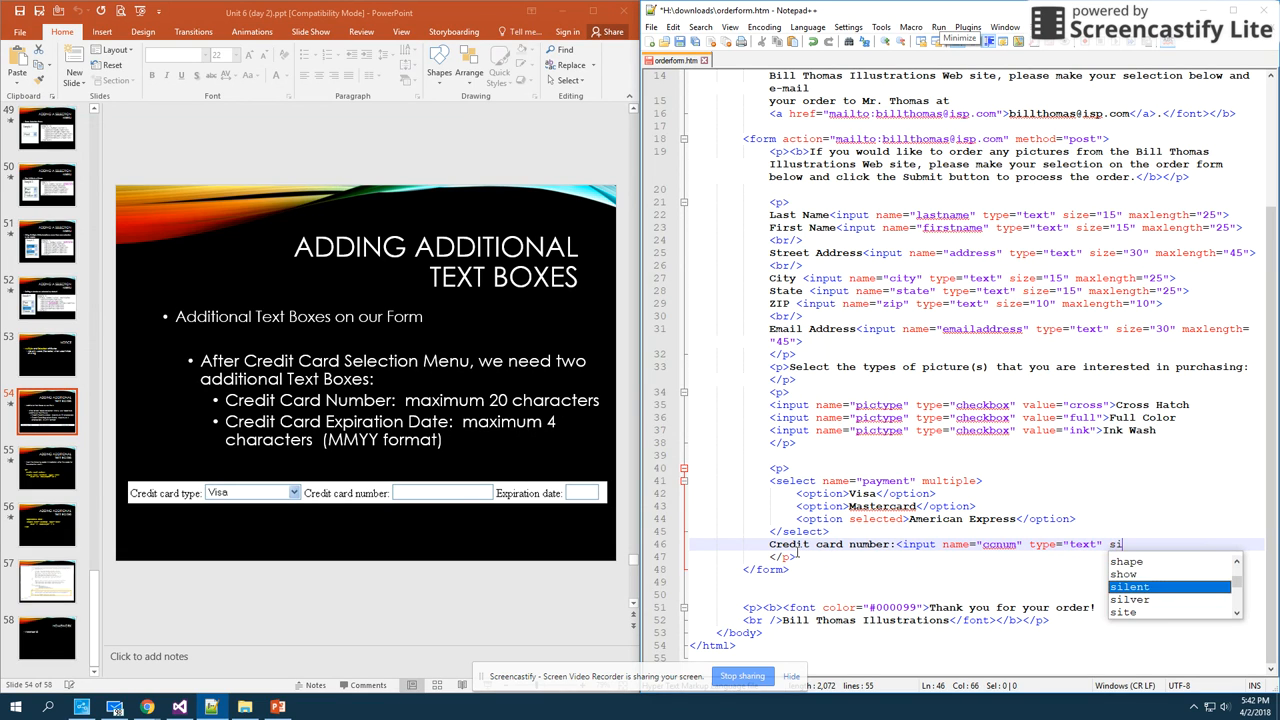
text(ze="16" maxlength="24">)
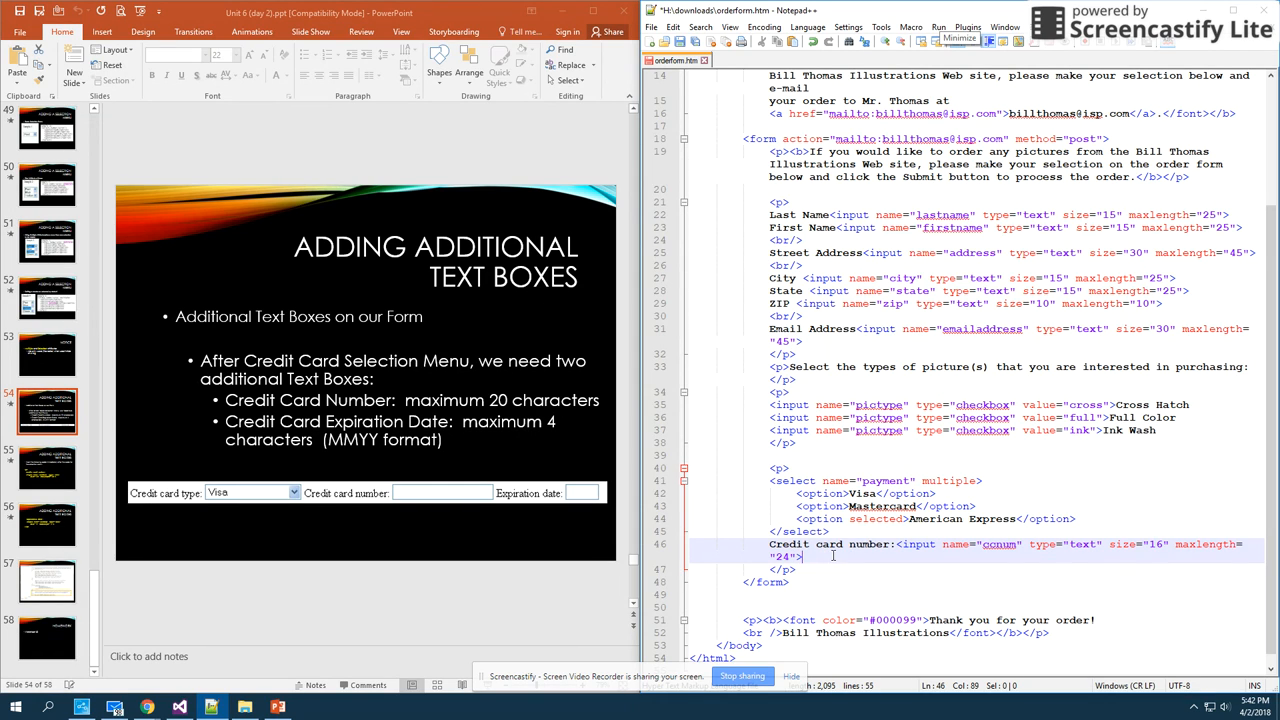
Write the Expiration date input named expdate, type text, size 10, maxlength 15.
text(Expration date:<input name="e)
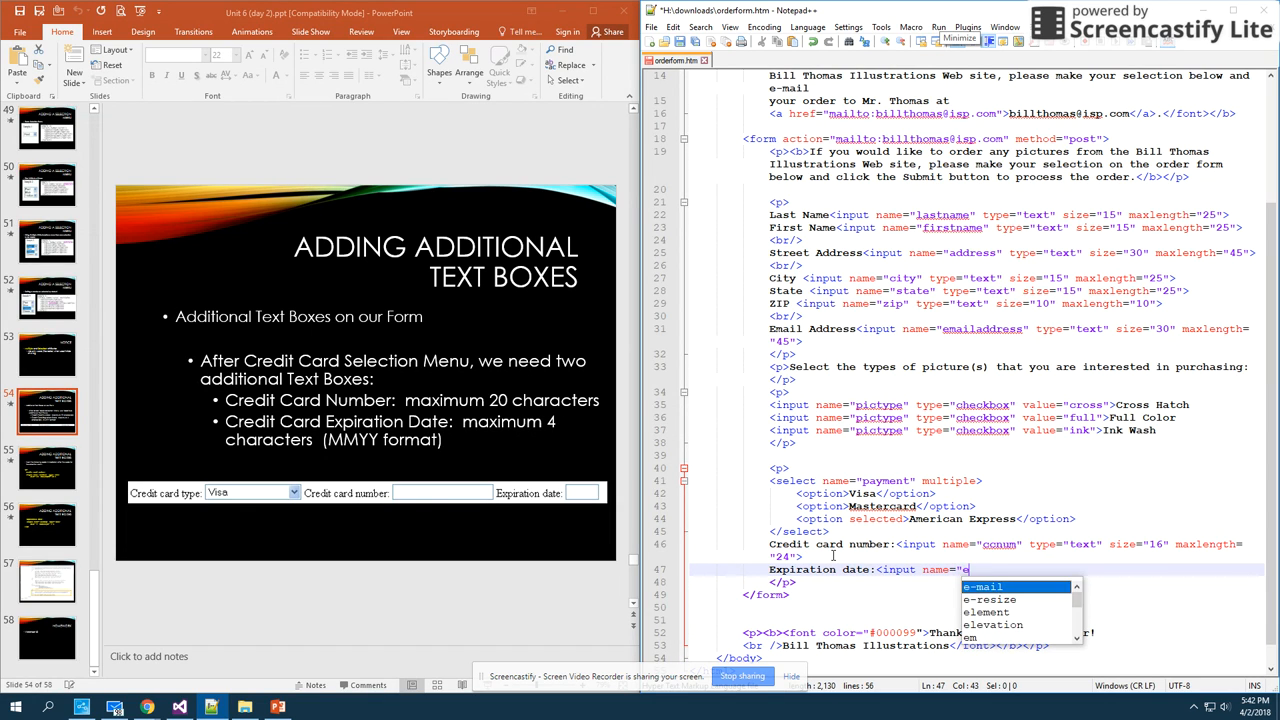
text(xpdate)
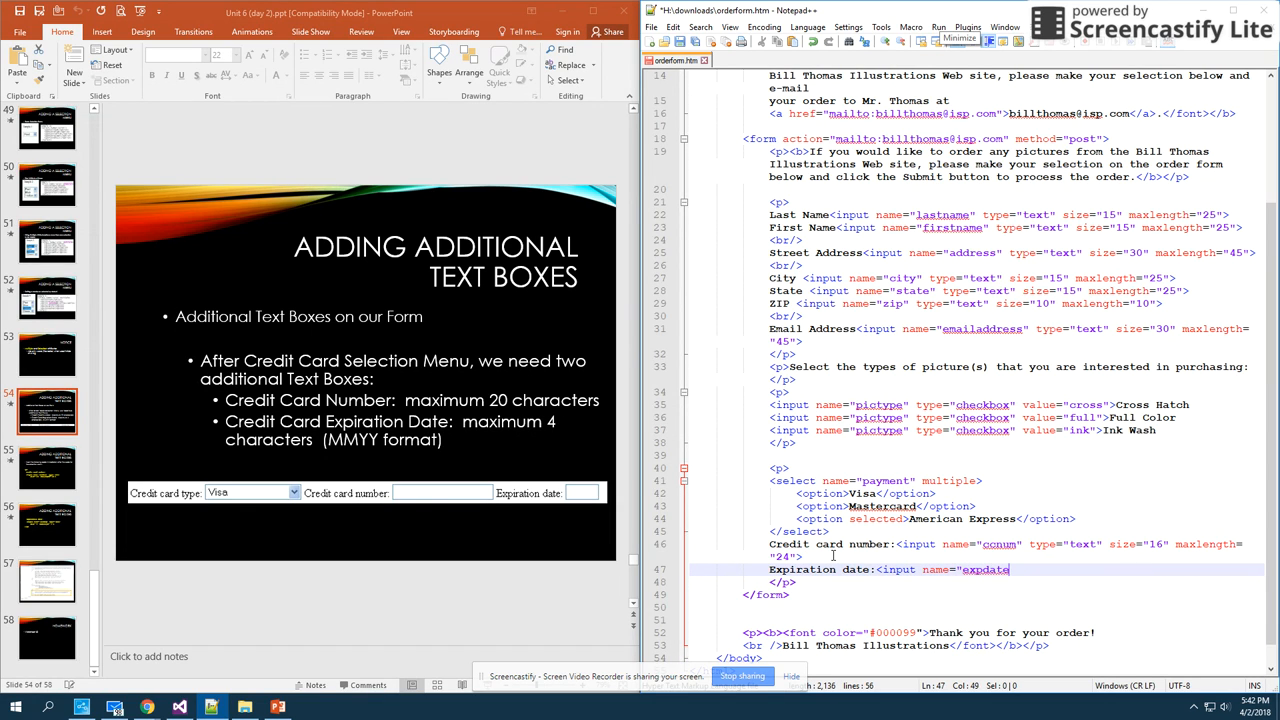
text(" type=)
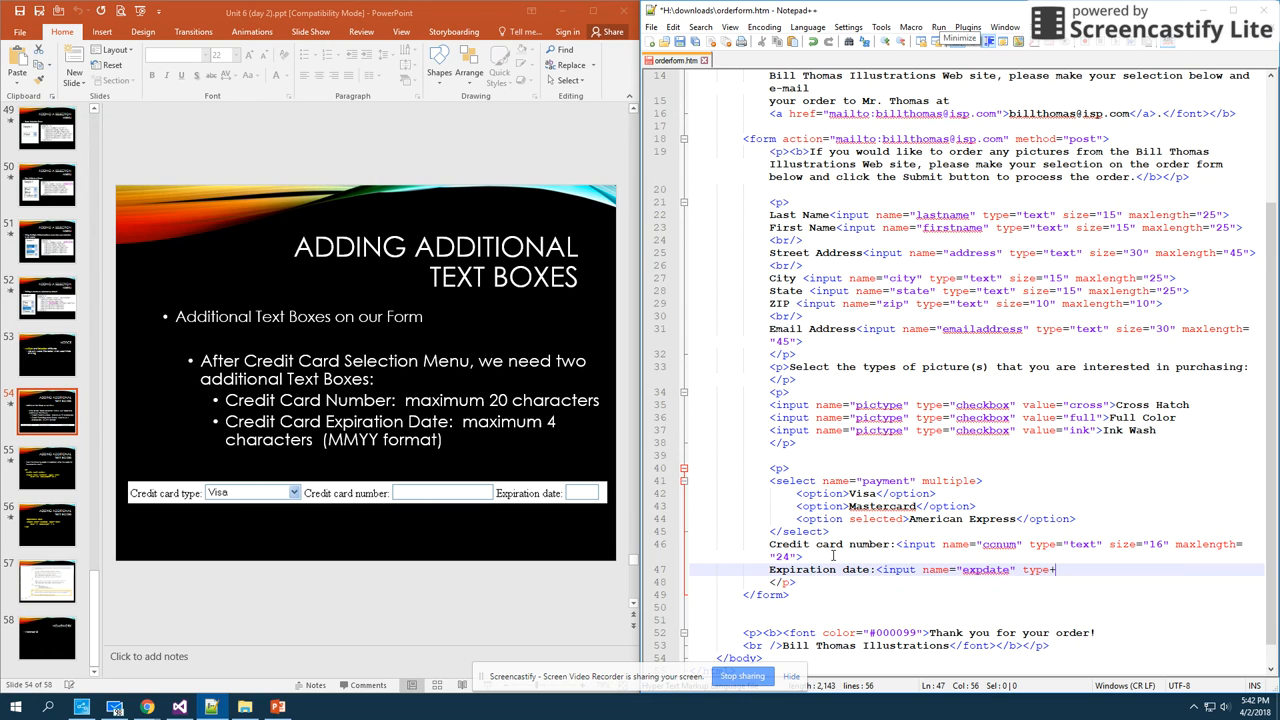
text(text)
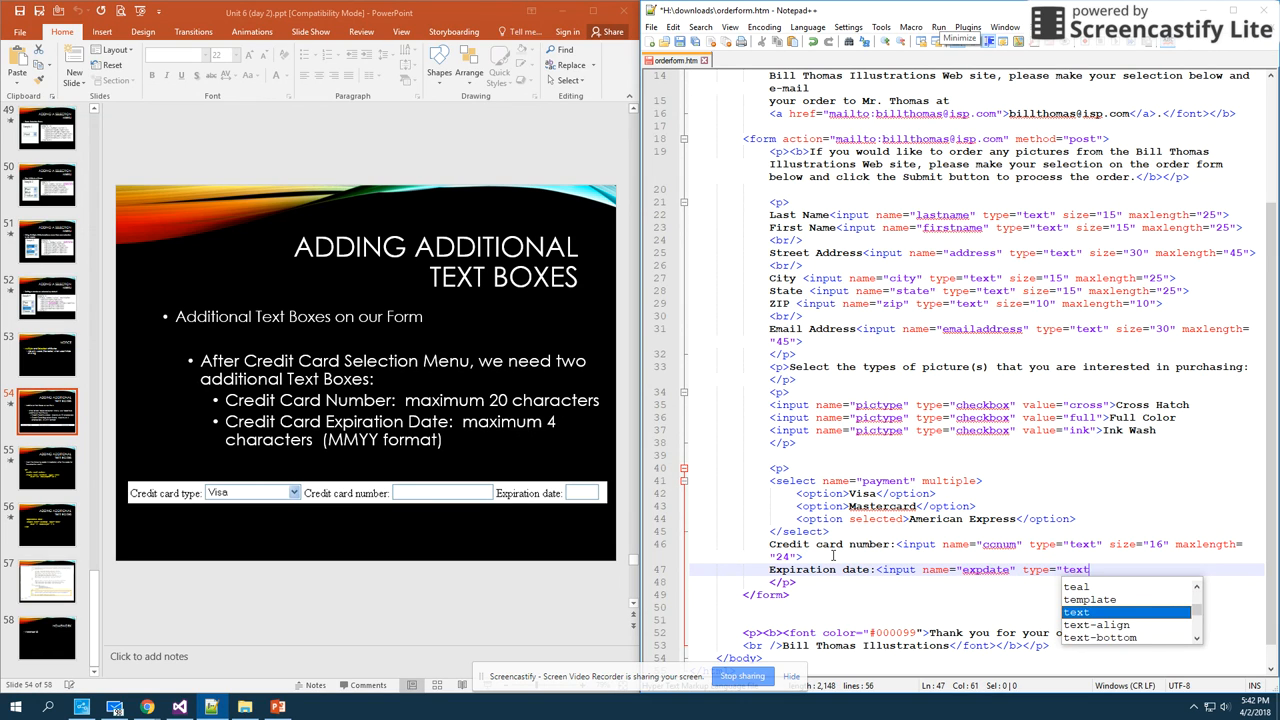
text(" size="10)
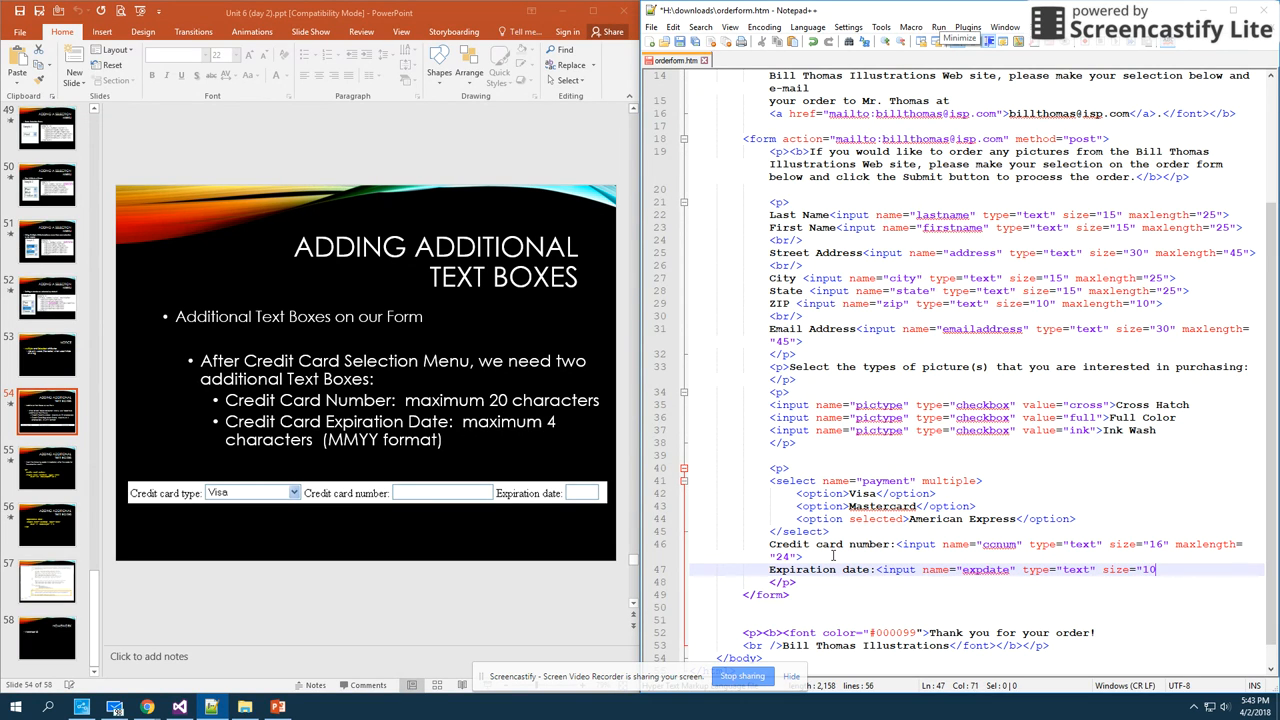
text(maxlength=)
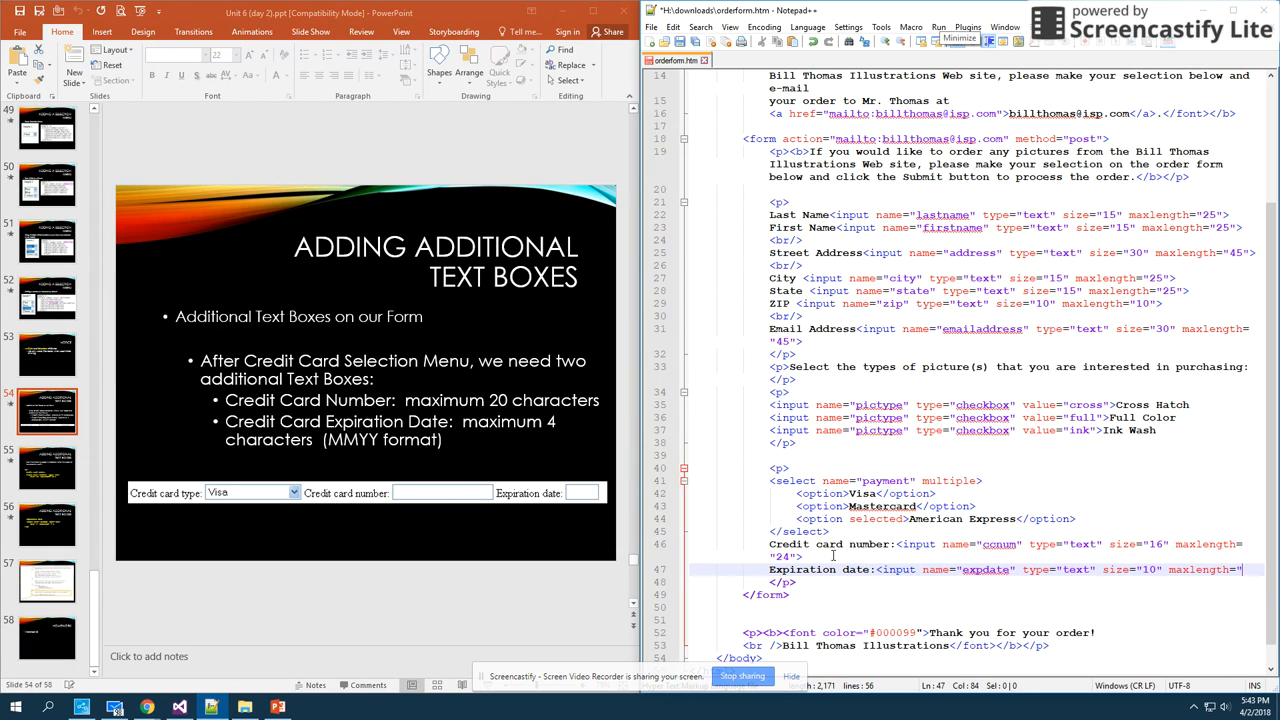
text(15">)
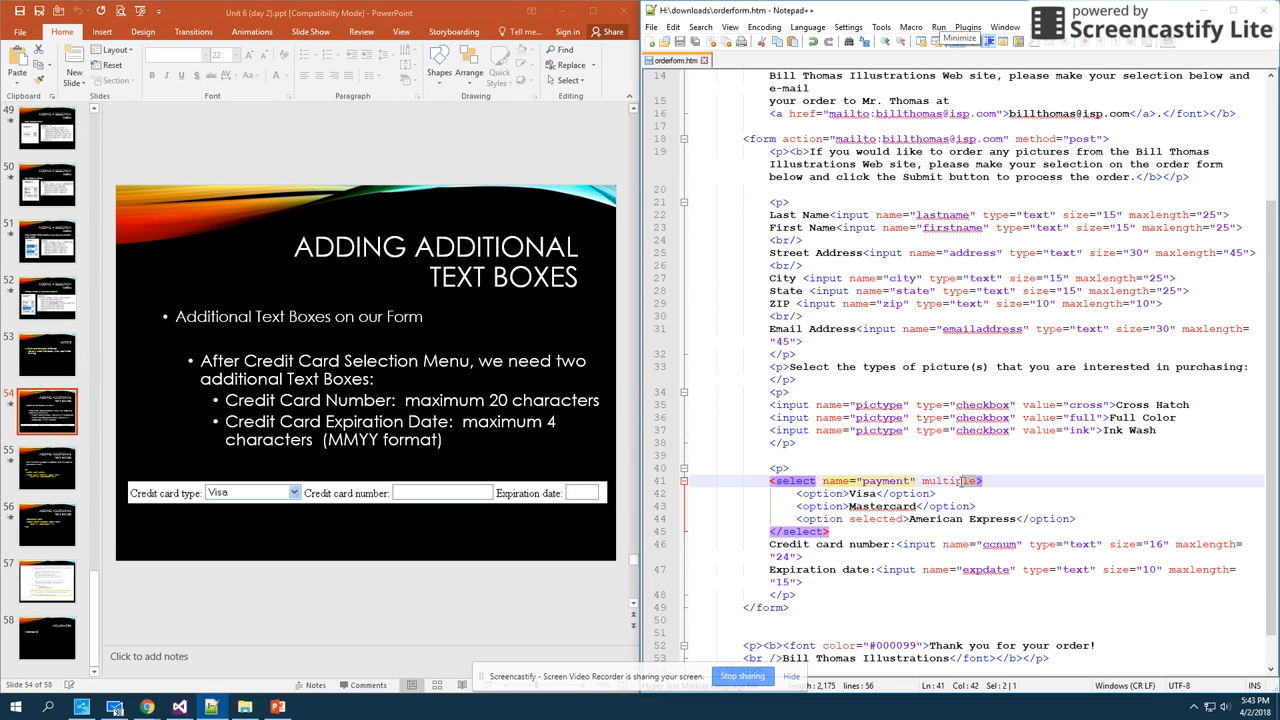
Remove the multiple attribute from the payment select, then advance through the code and homework slides.
double_click(948, 480)
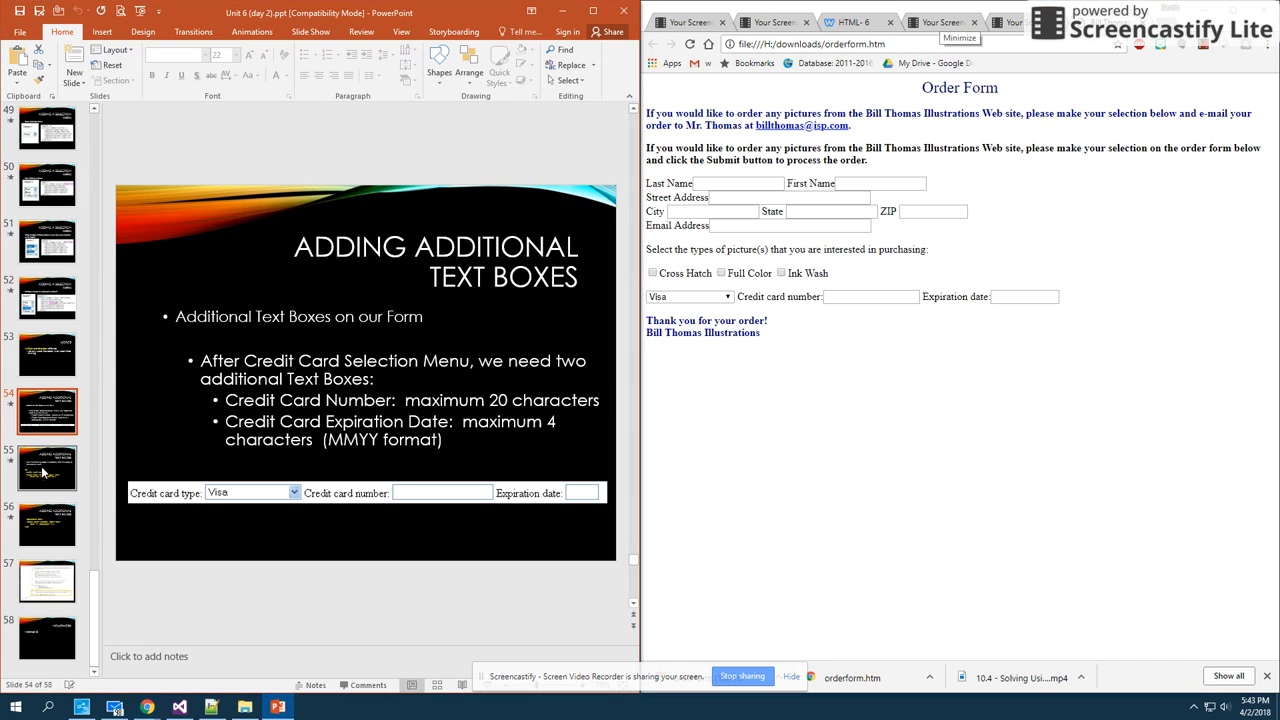
click(46, 524)
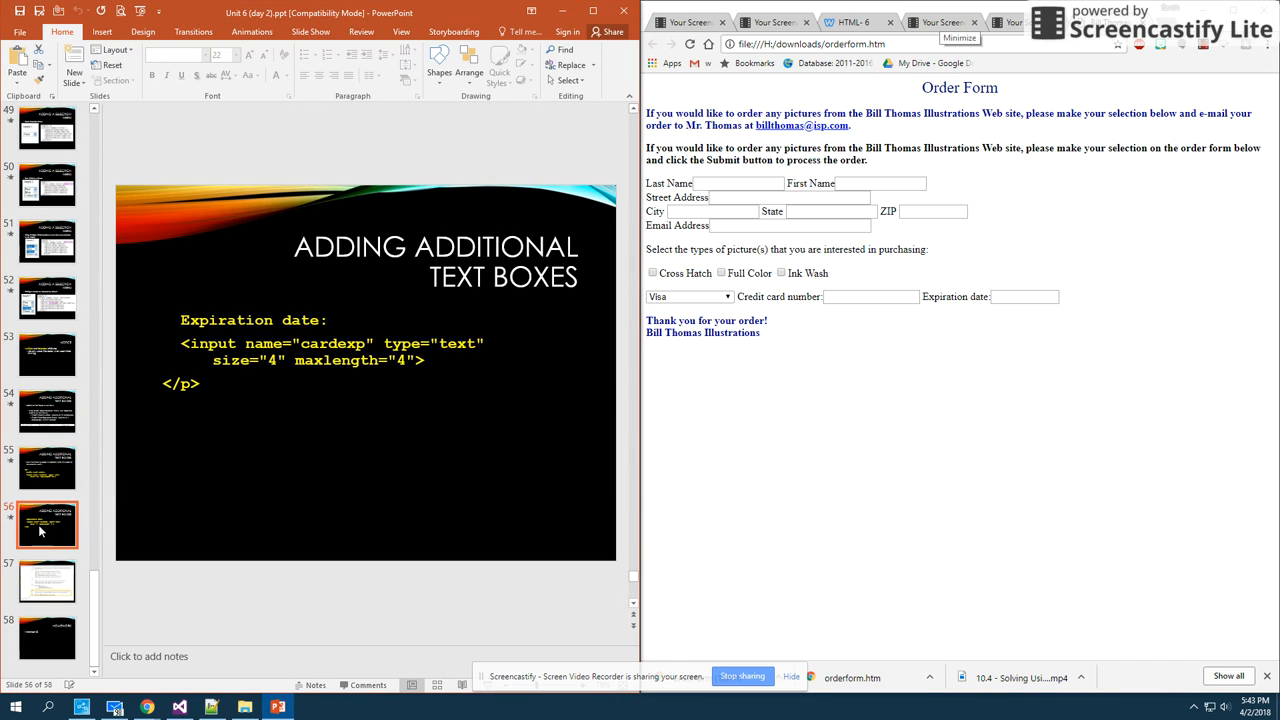
click(48, 638)
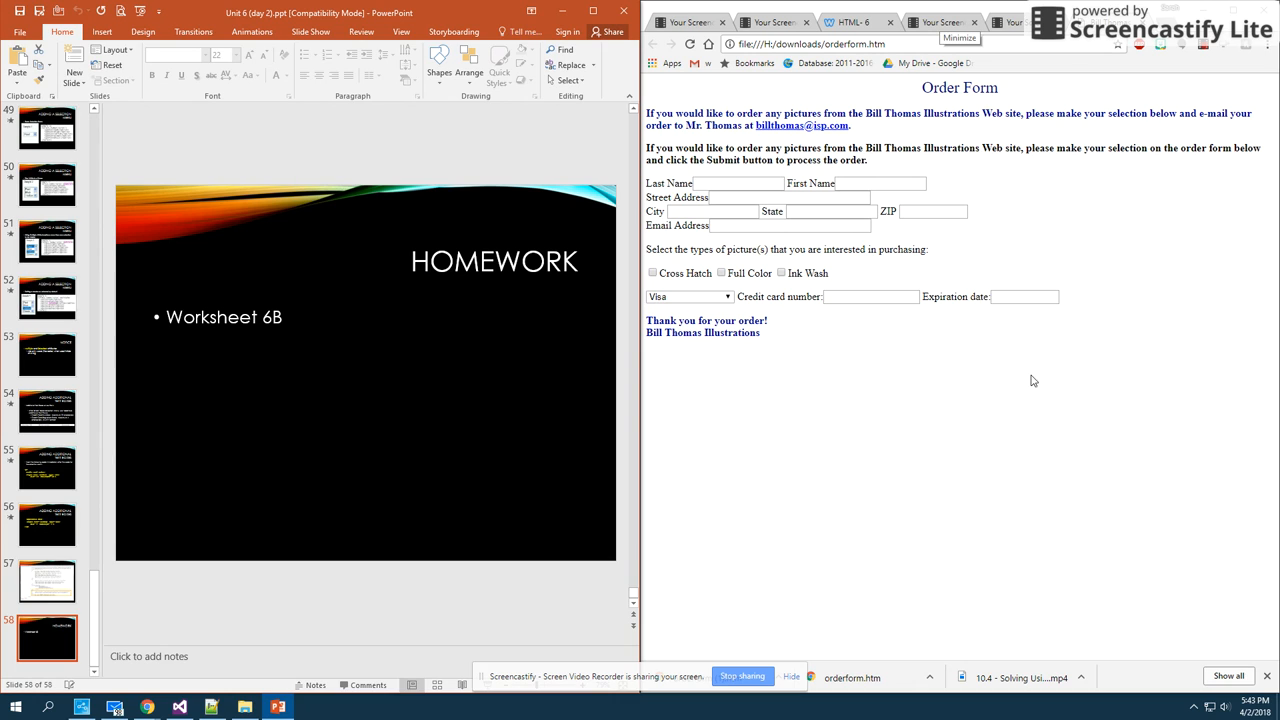
mouse_move(1050, 244)
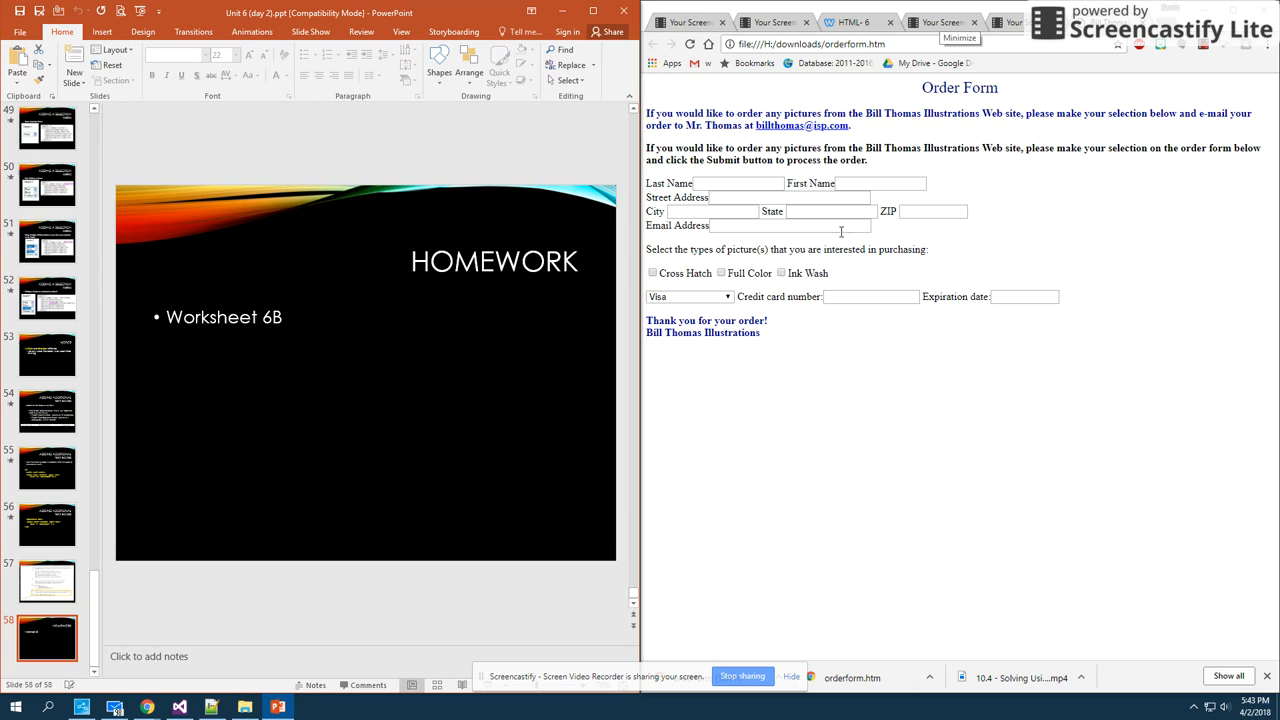
mouse_move(832, 288)
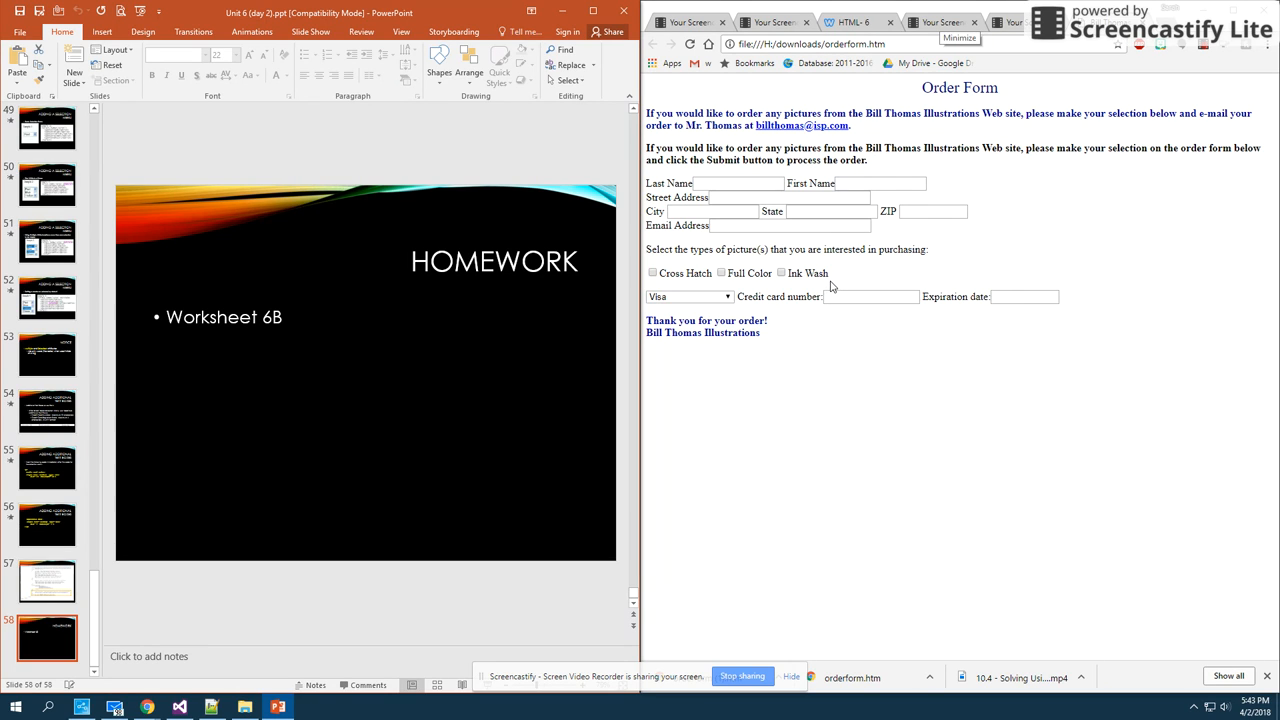
mouse_move(176, 378)
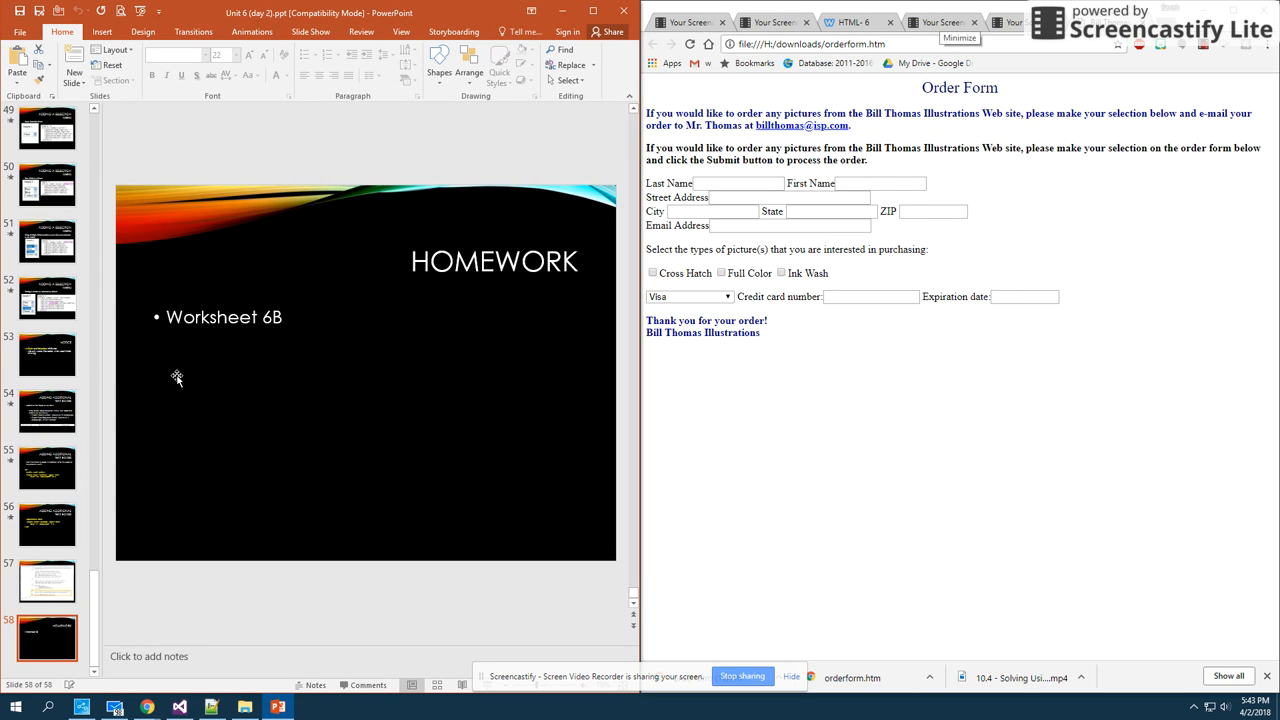
mouse_move(910, 380)
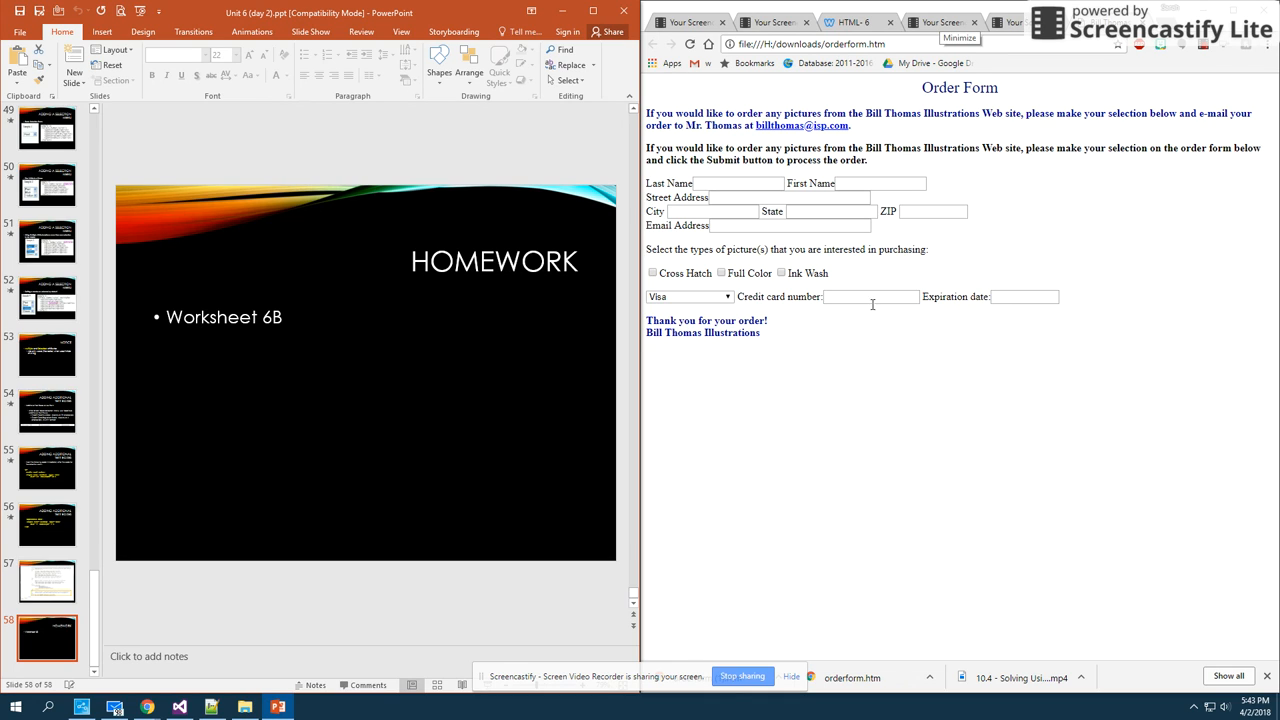
mouse_move(1018, 320)
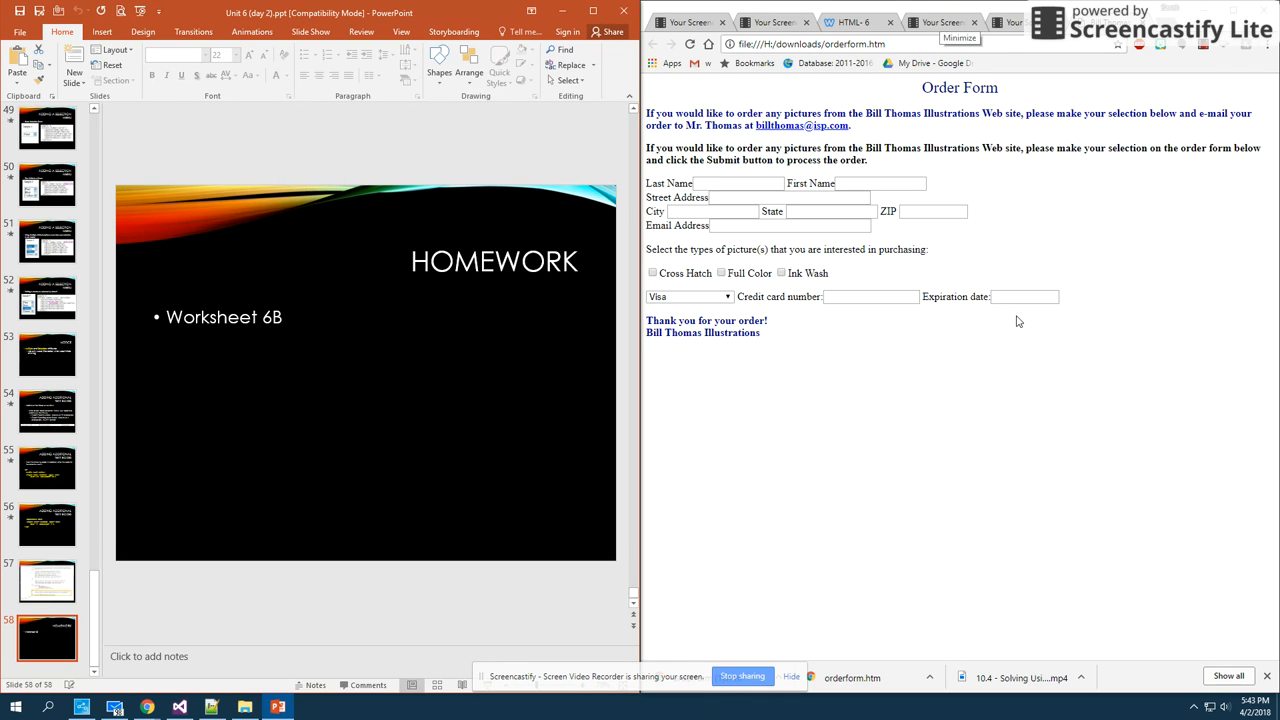